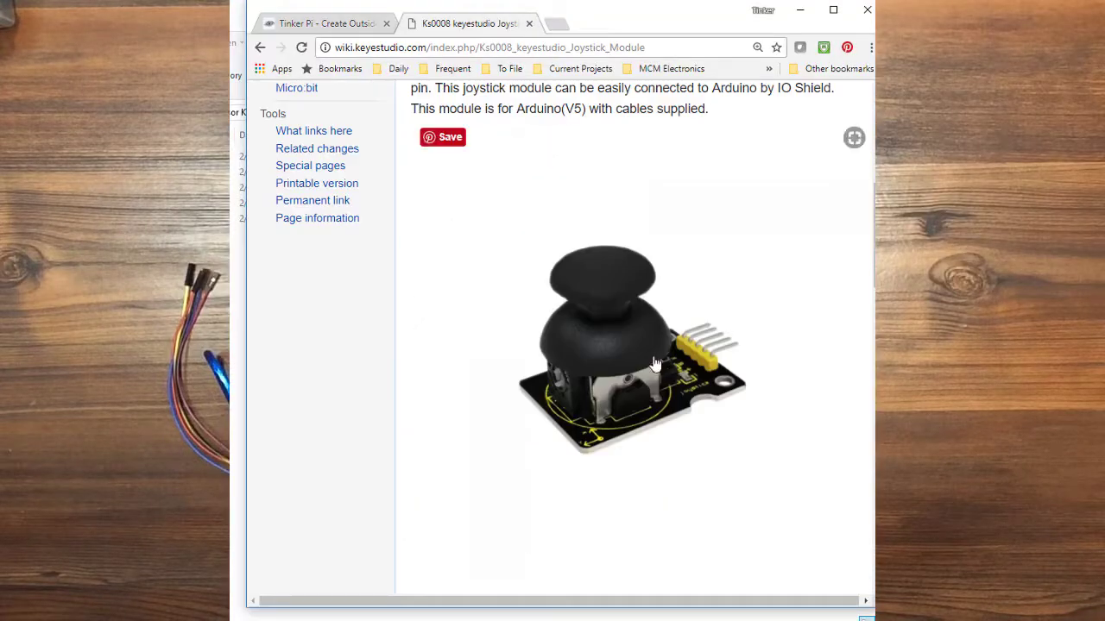
- Scroll the Ks0008 joystick wiki page to its Specification and Connection Diagram sections
{"action": "scroll", "scroll_direction": "down", "scroll_amount": 3}
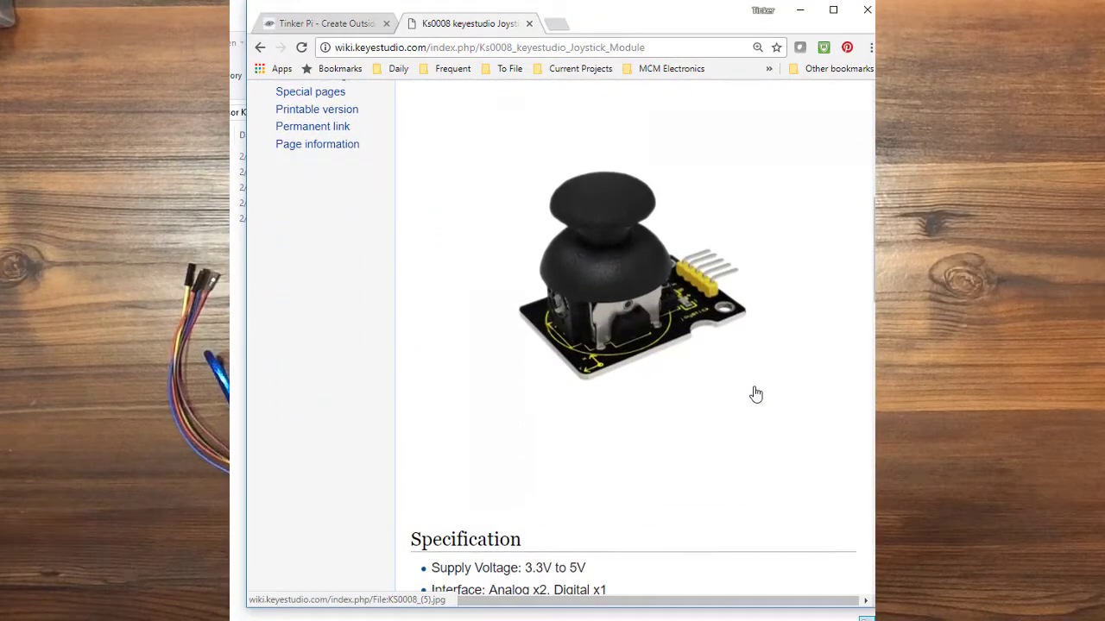
{"action": "scroll", "scroll_direction": "down", "scroll_amount": 3}
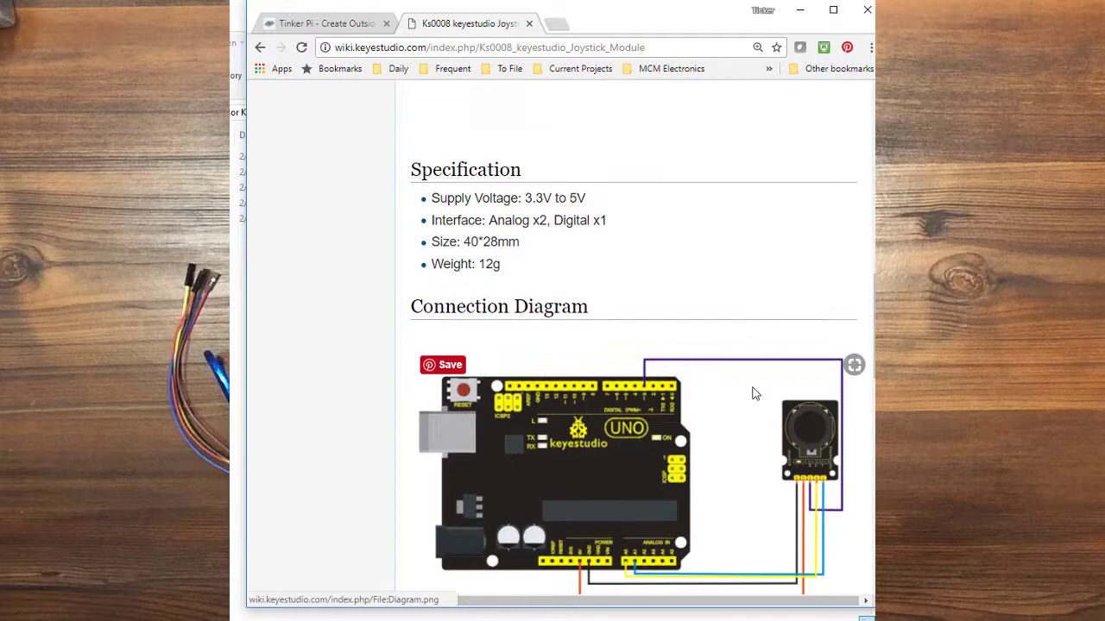
{"action": "scroll", "scroll_direction": "down", "scroll_amount": 3}
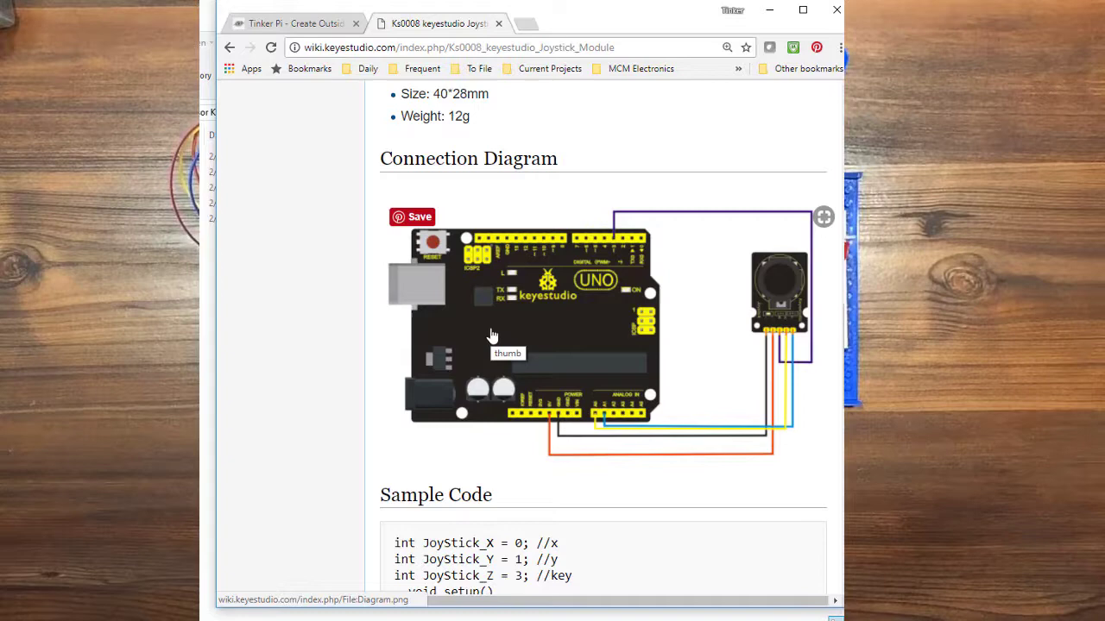
{"action": "mouse_move", "coordinate": [525, 297]}
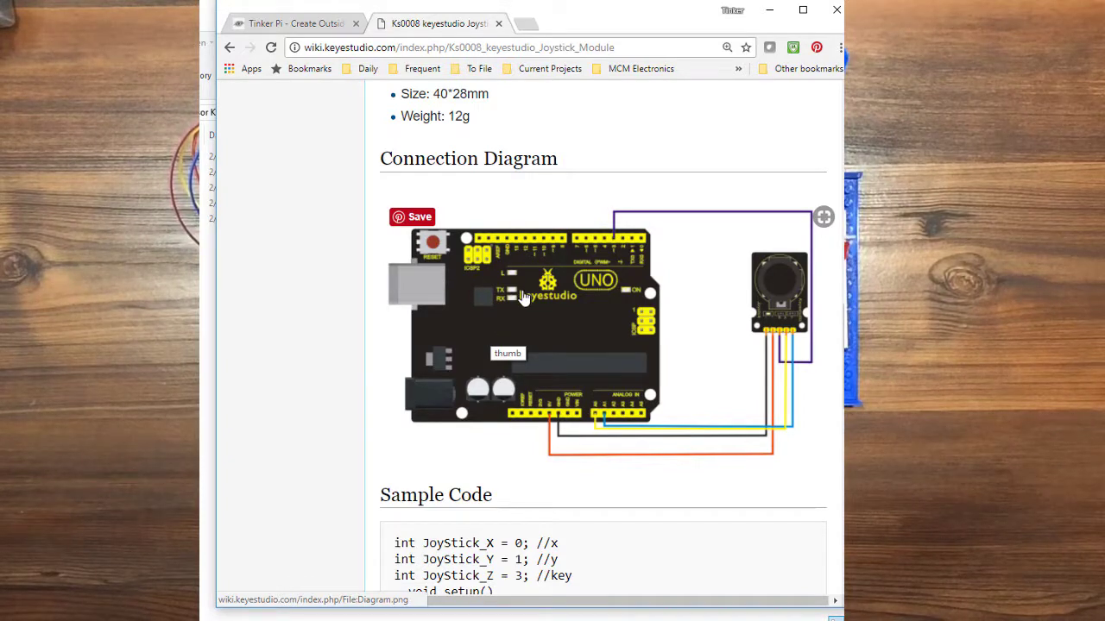
{"action": "mouse_move", "coordinate": [511, 290]}
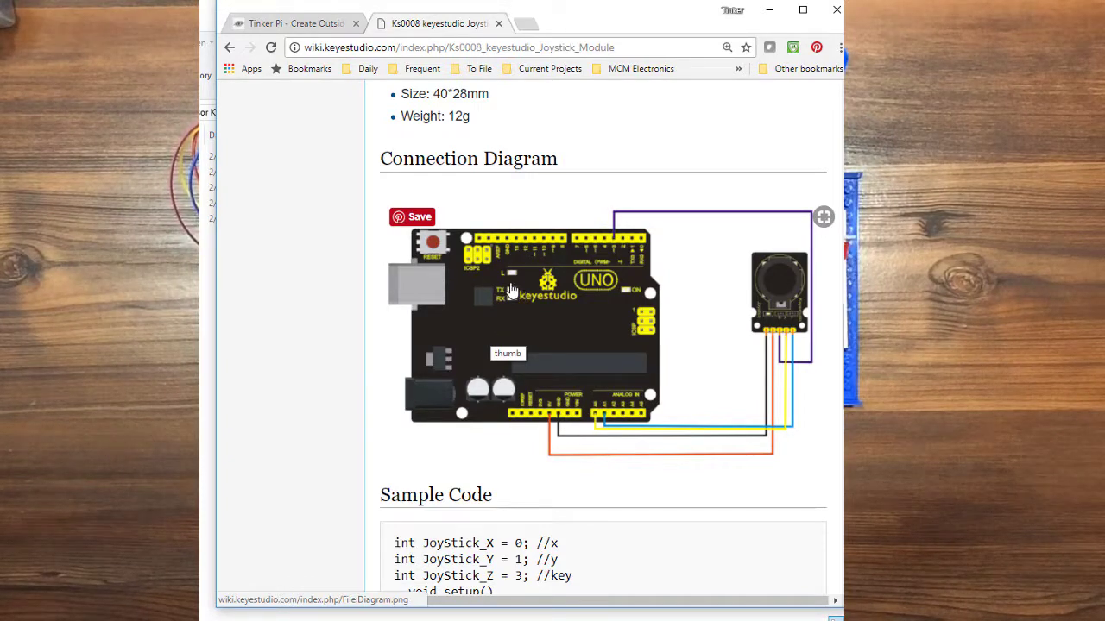
- Scroll to the Sample Code section showing the full sketch through its closing brace
{"action": "scroll", "scroll_direction": "down", "scroll_amount": 3}
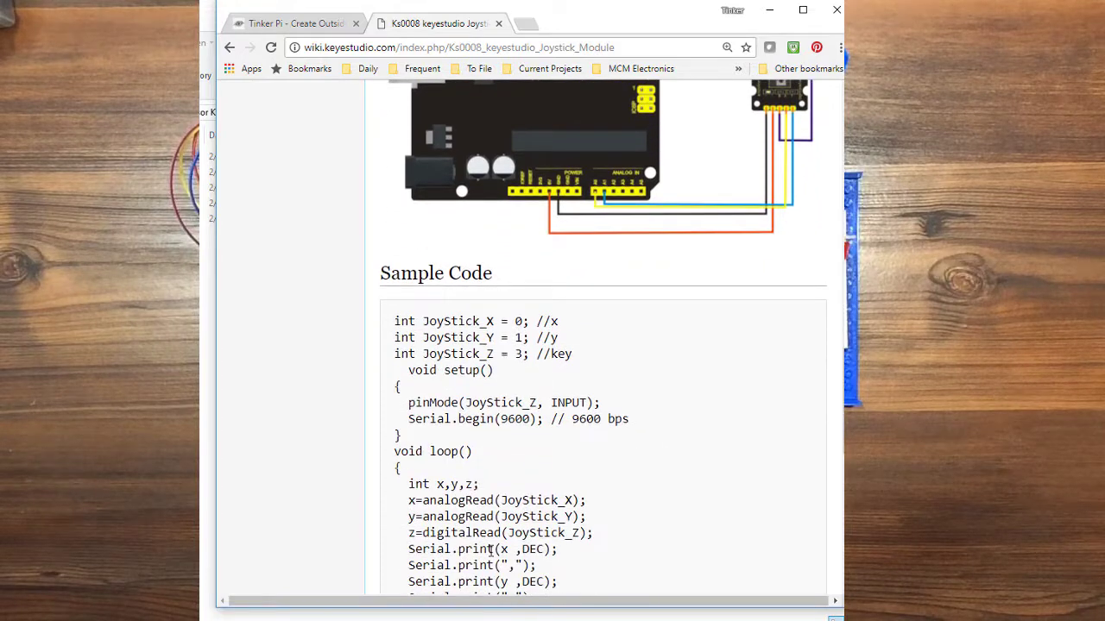
{"action": "scroll", "scroll_direction": "down", "scroll_amount": 3}
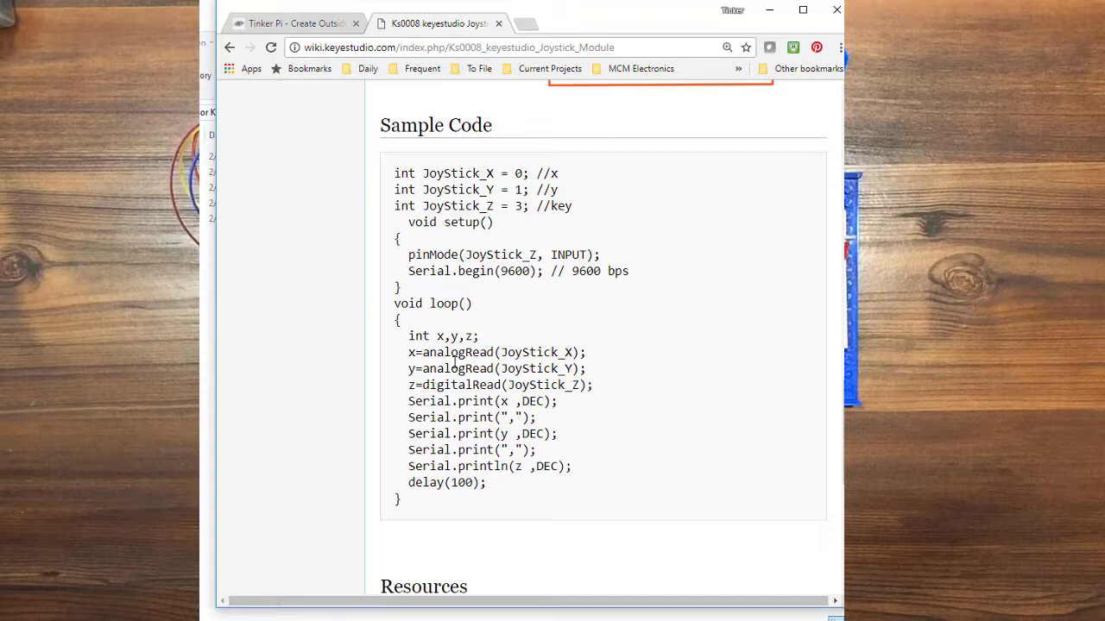
{"action": "mouse_move", "coordinate": [442, 347]}
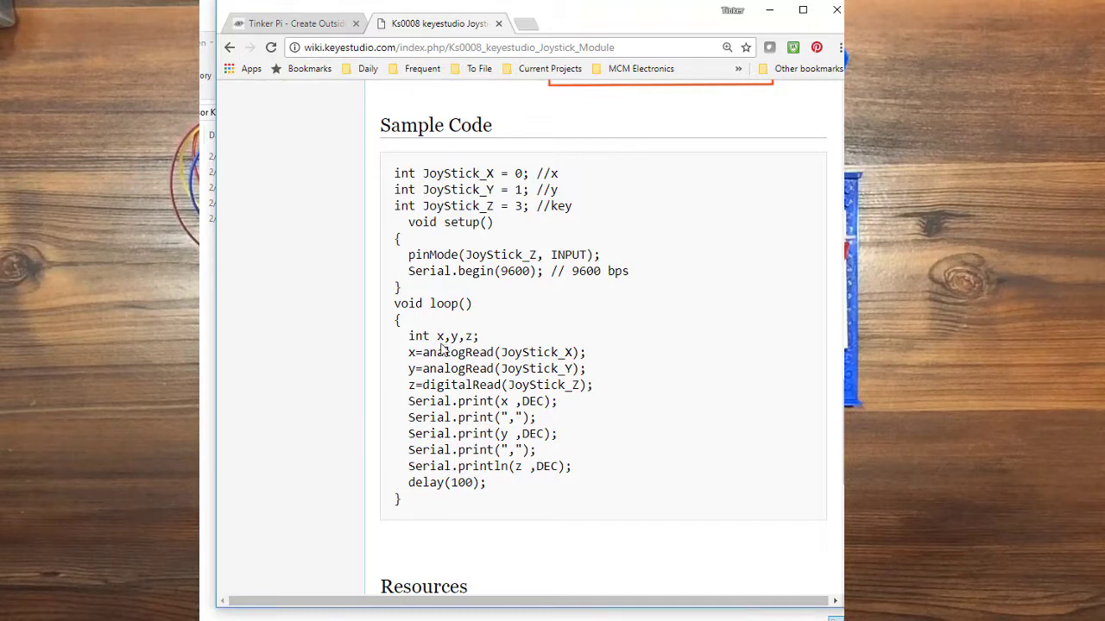
{"action": "mouse_move", "coordinate": [490, 487]}
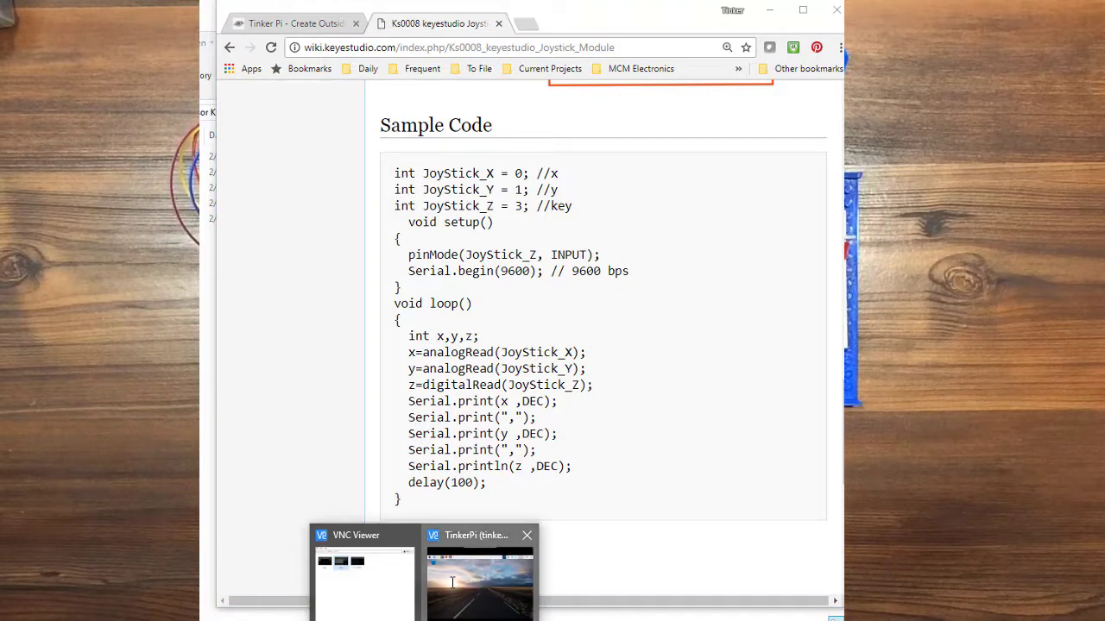
- Launch the Arduino IDE from the Raspberry Pi's Programming menu via VNC Viewer
{"action": "left_click", "coordinate": [471, 583]}
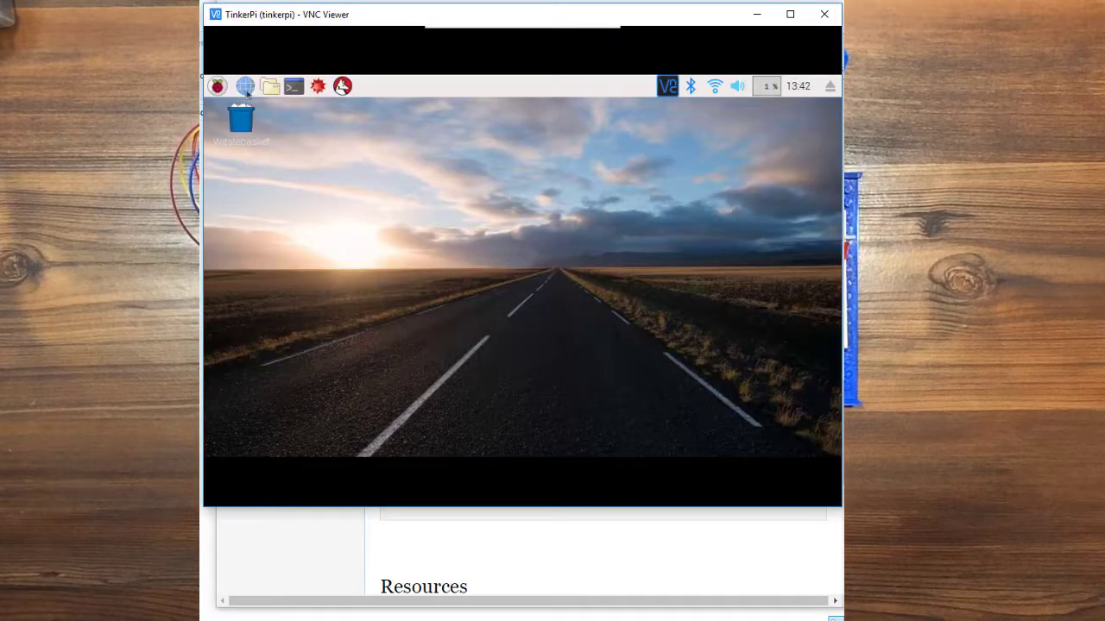
{"action": "left_click", "coordinate": [217, 86]}
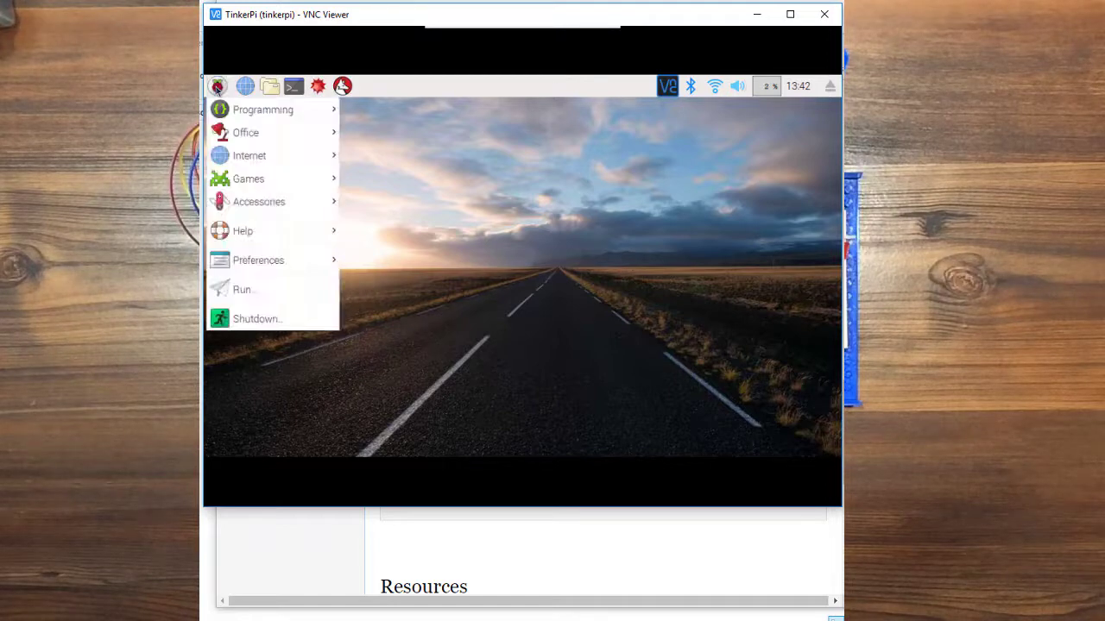
{"action": "left_click", "coordinate": [263, 111]}
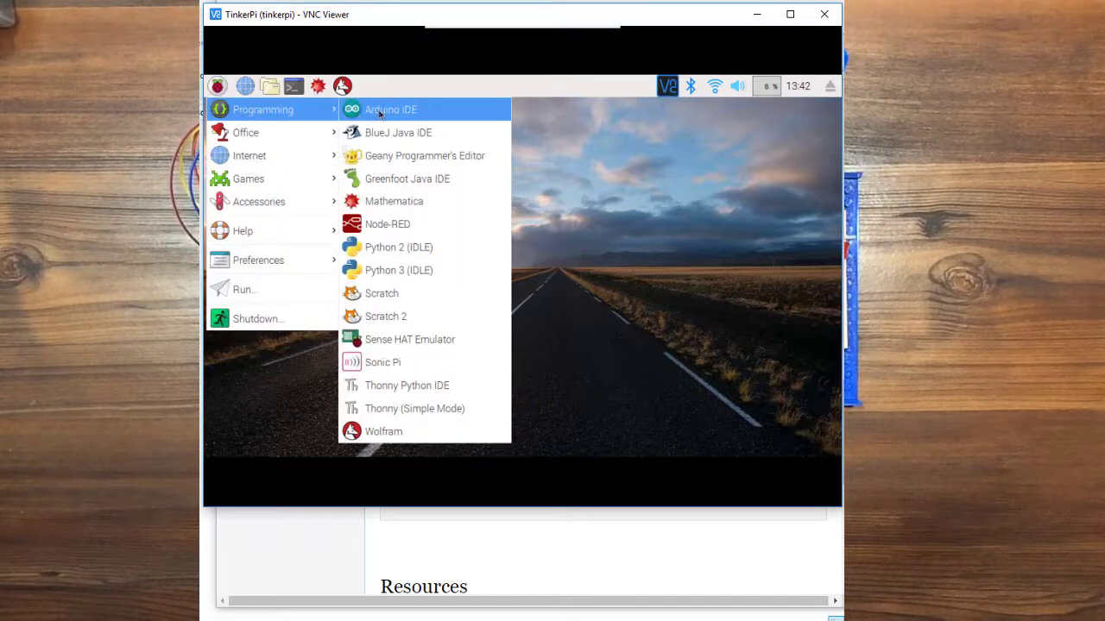
{"action": "left_click", "coordinate": [389, 111]}
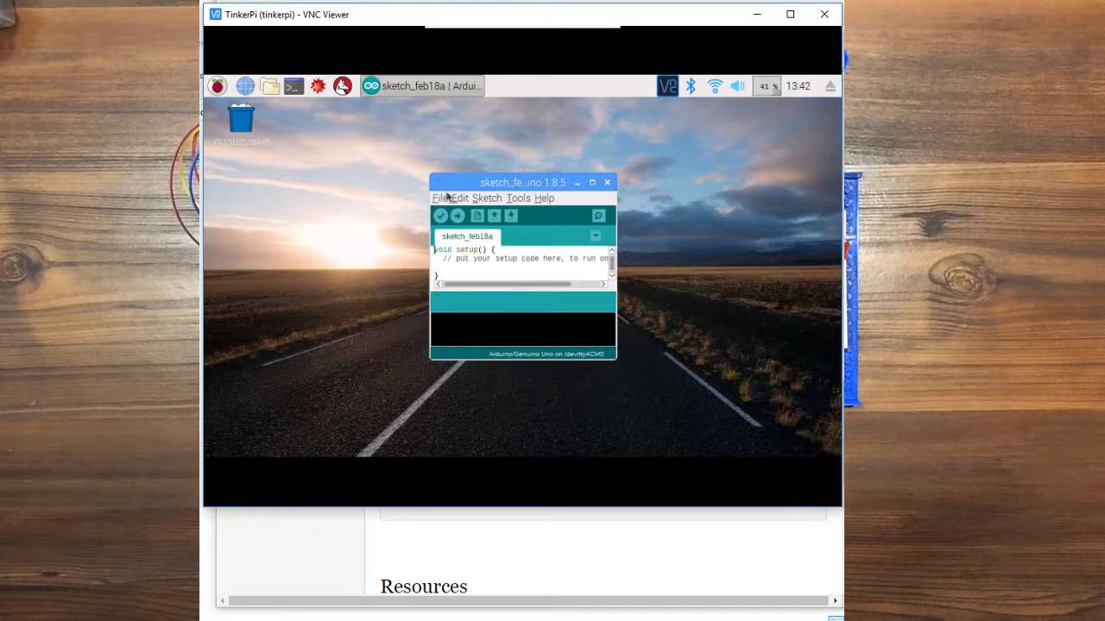
{"action": "left_click_drag", "start_coordinate": [521, 183], "coordinate": [326, 118]}
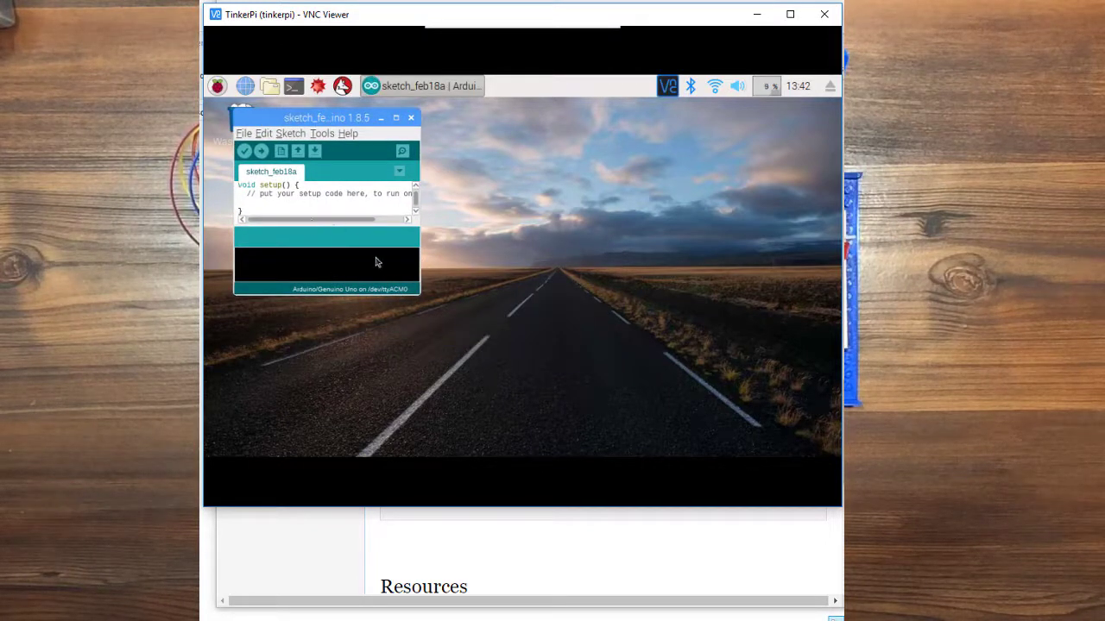
{"action": "mouse_move", "coordinate": [218, 156]}
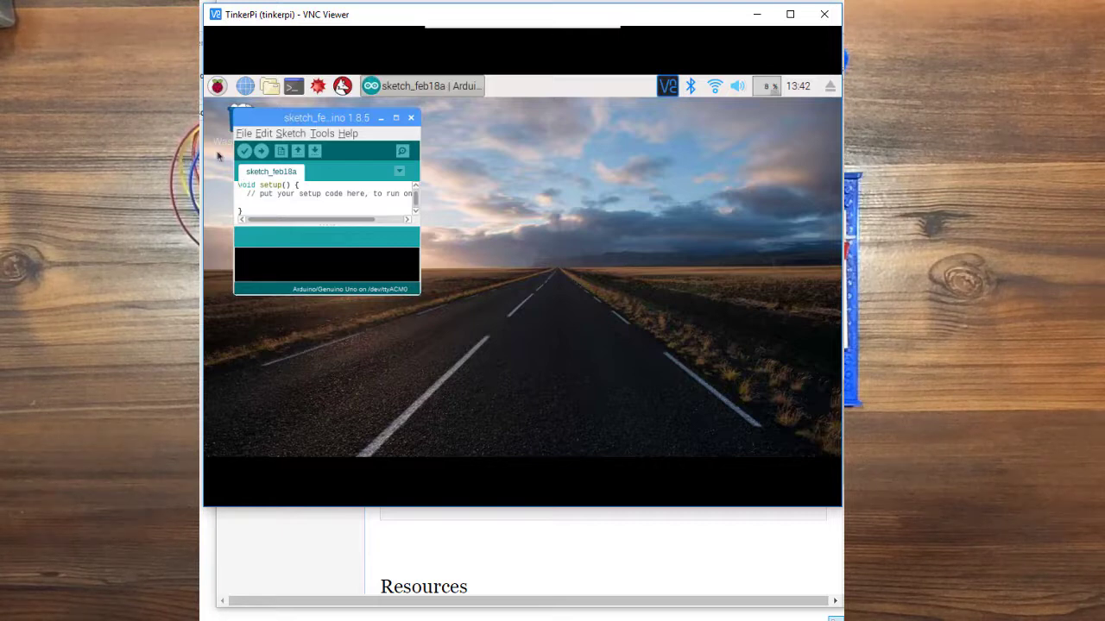
- Open the MOD-0007 joystick sketch from the File menu and enlarge its window
{"action": "left_click", "coordinate": [245, 133]}
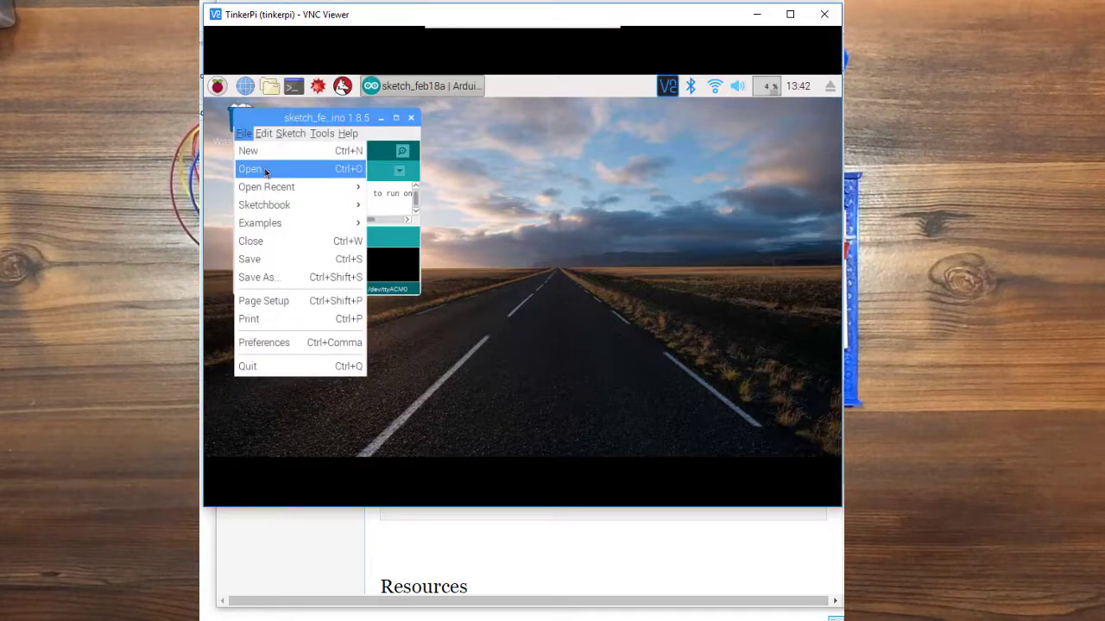
{"action": "left_click", "coordinate": [250, 169]}
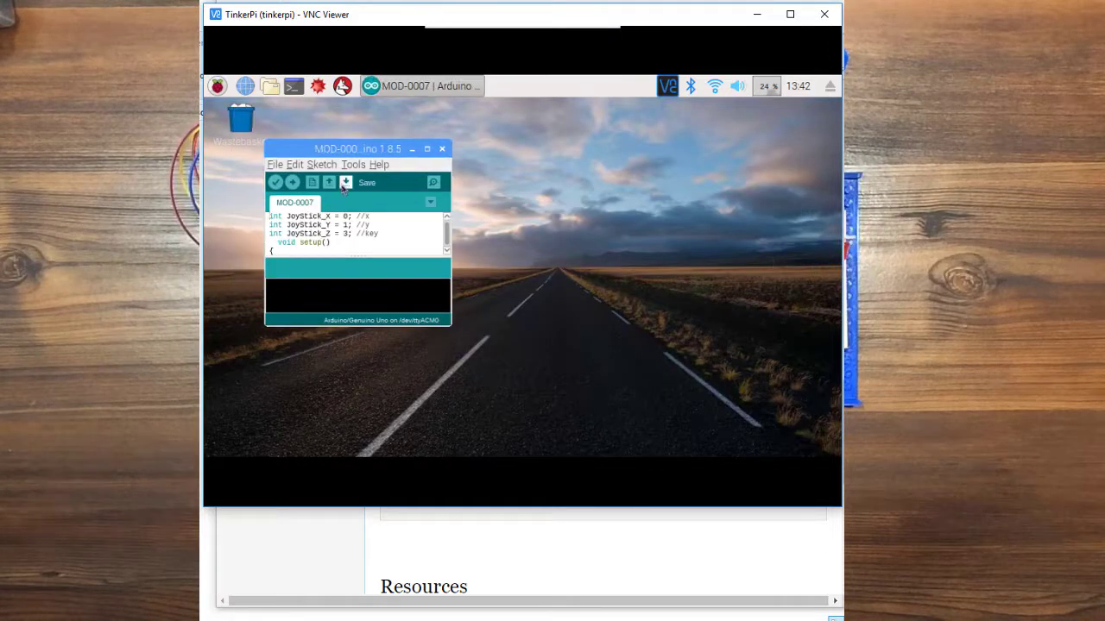
{"action": "left_click_drag", "start_coordinate": [357, 148], "coordinate": [317, 114]}
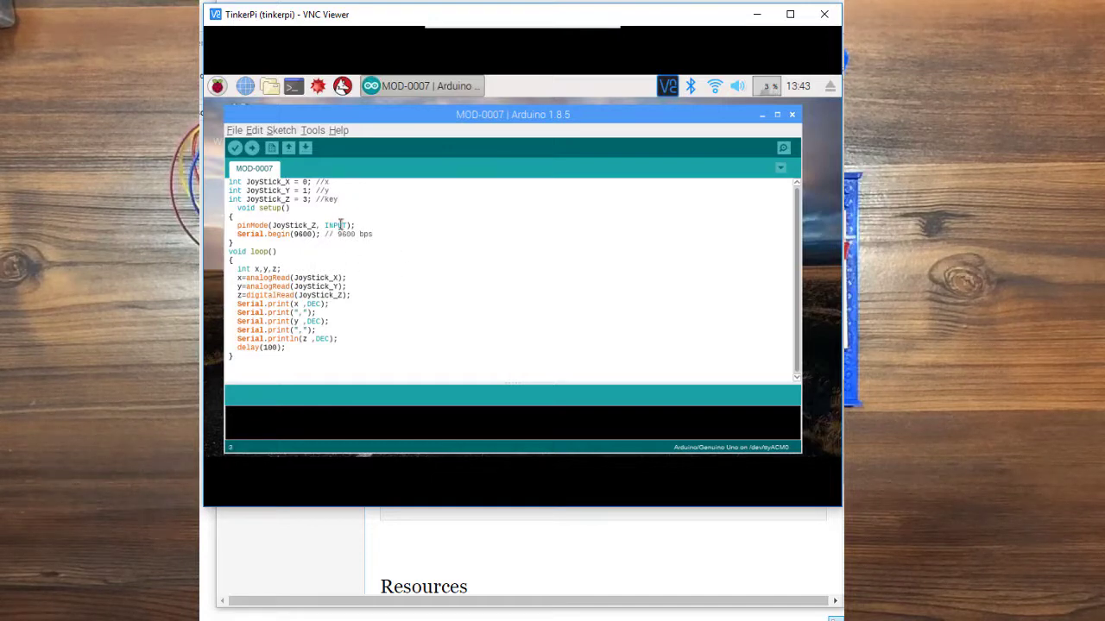
- Maximize the MOD-0007 sketch window to read the joystick code, then reach the Tools settings
{"action": "double_click", "coordinate": [334, 224]}
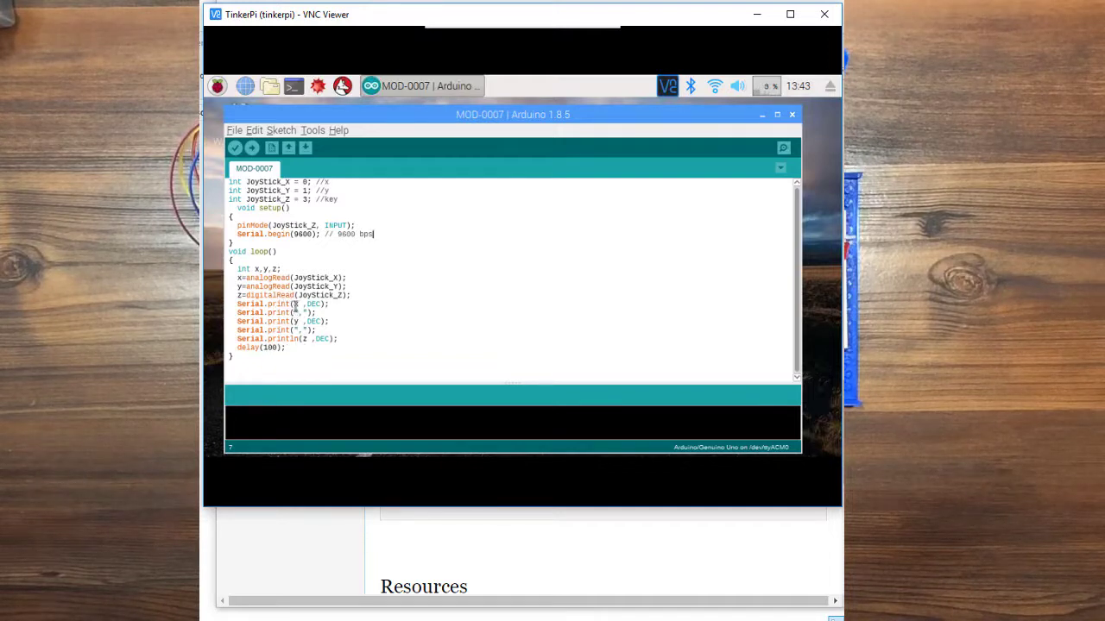
{"action": "left_click", "coordinate": [312, 131]}
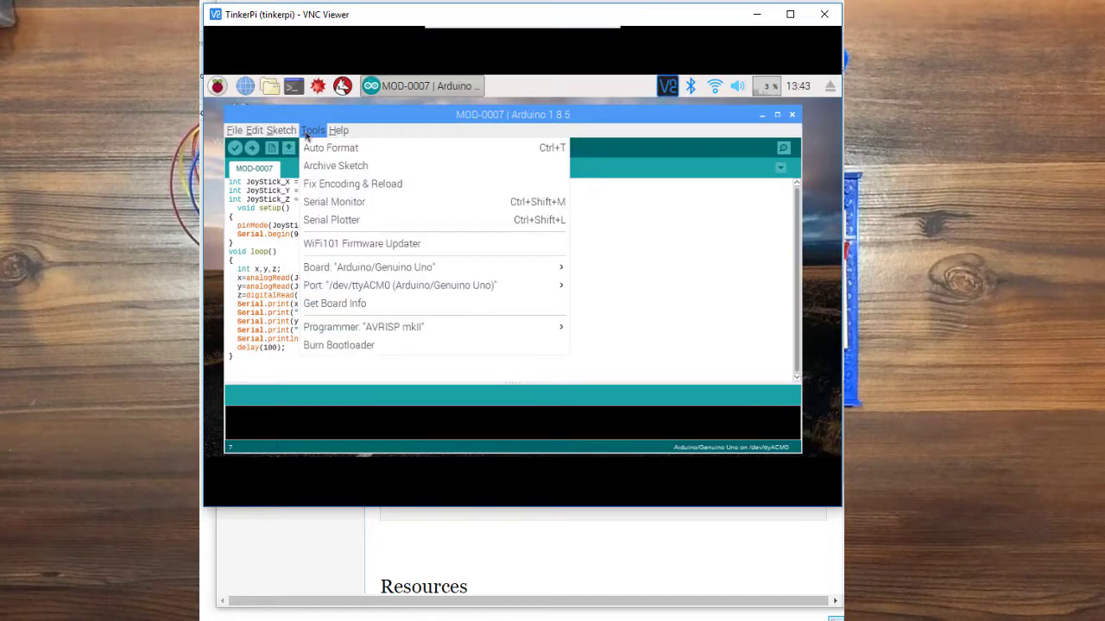
- Confirm the board is Arduino/Genuino Uno on port /dev/ttyACM0
{"action": "left_click", "coordinate": [369, 266]}
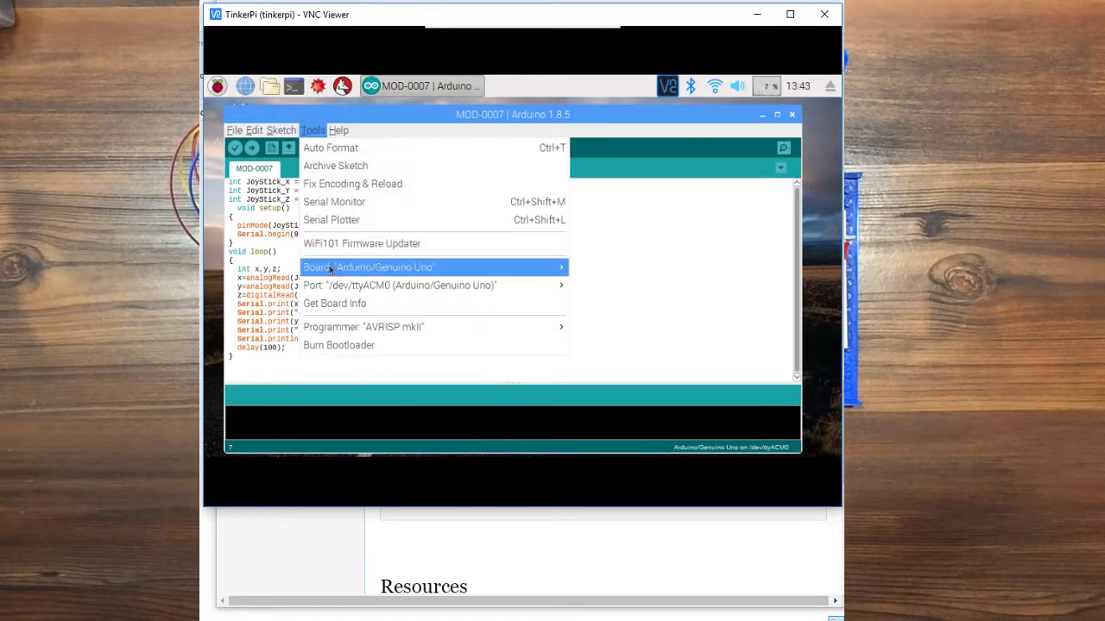
{"action": "mouse_move", "coordinate": [320, 207]}
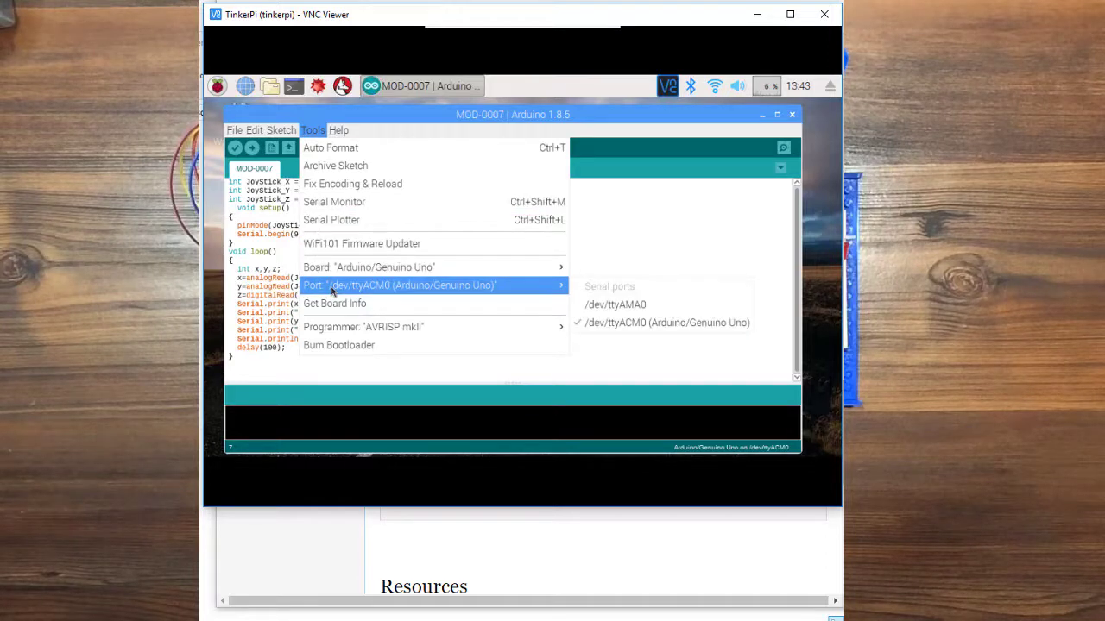
{"action": "mouse_move", "coordinate": [655, 329]}
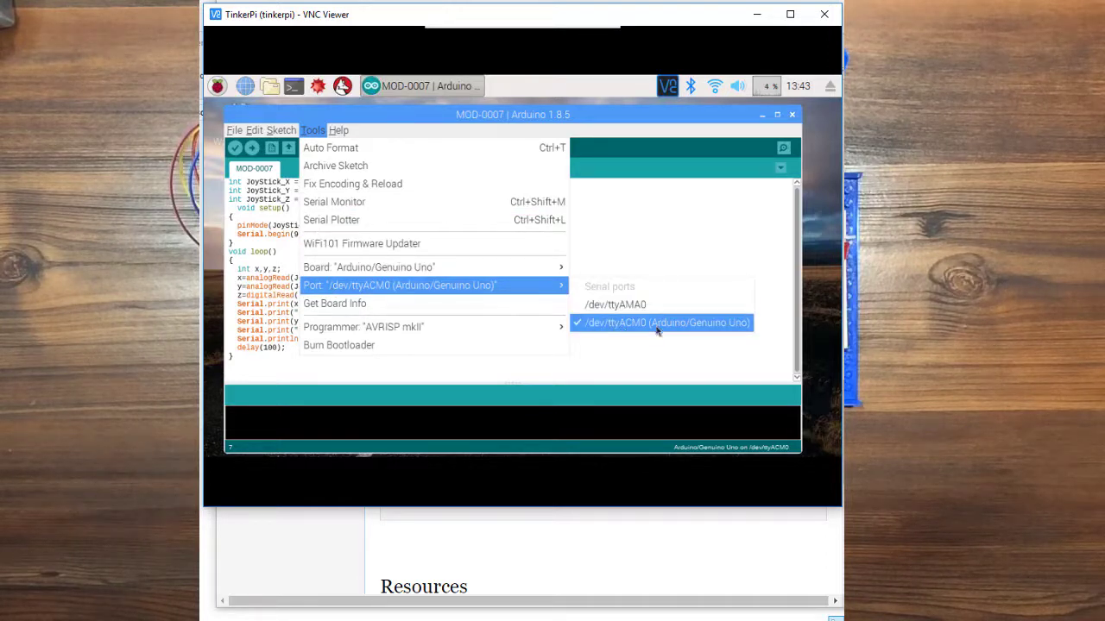
{"action": "mouse_move", "coordinate": [517, 240]}
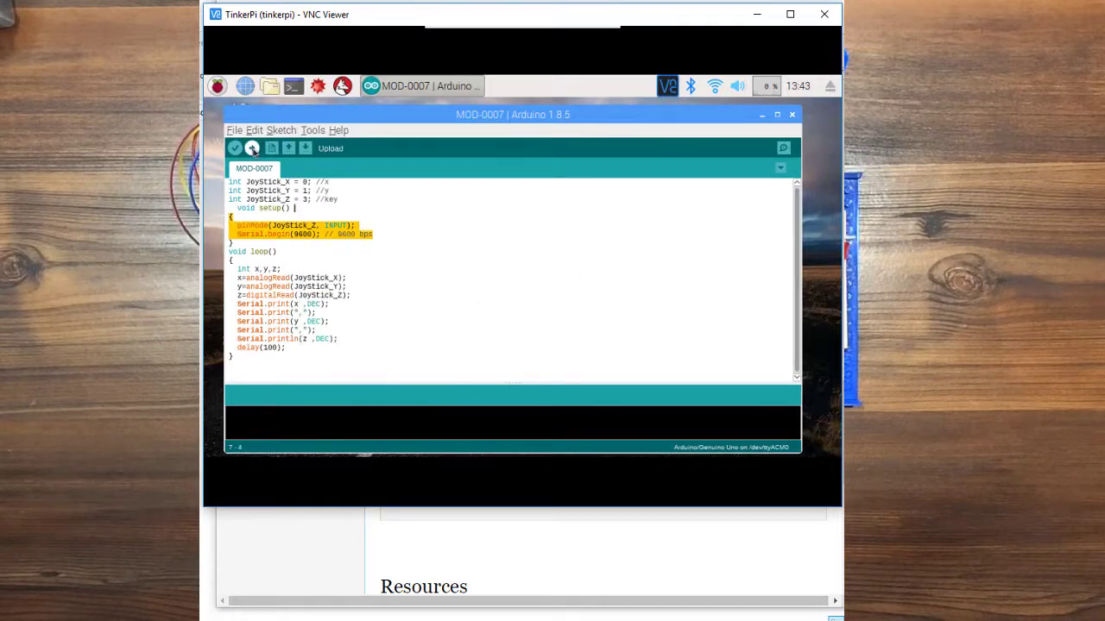
- Upload the MOD-0007 sketch to the Uno and show live joystick readings like 524,521,0 in the Serial Monitor
{"action": "left_click", "coordinate": [235, 149]}
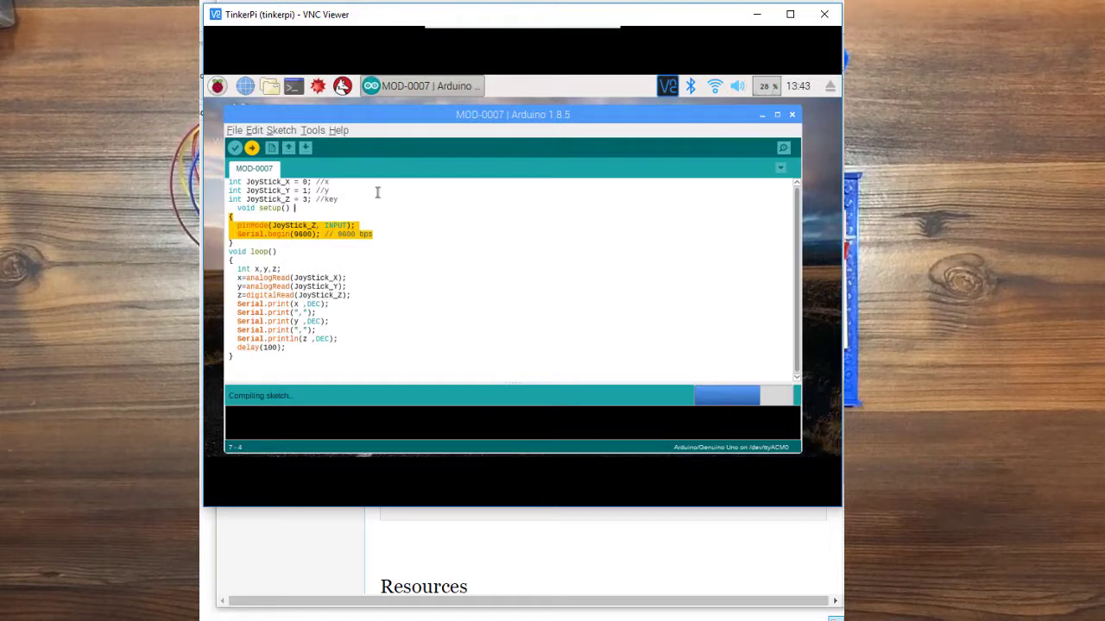
{"action": "left_click", "coordinate": [252, 149]}
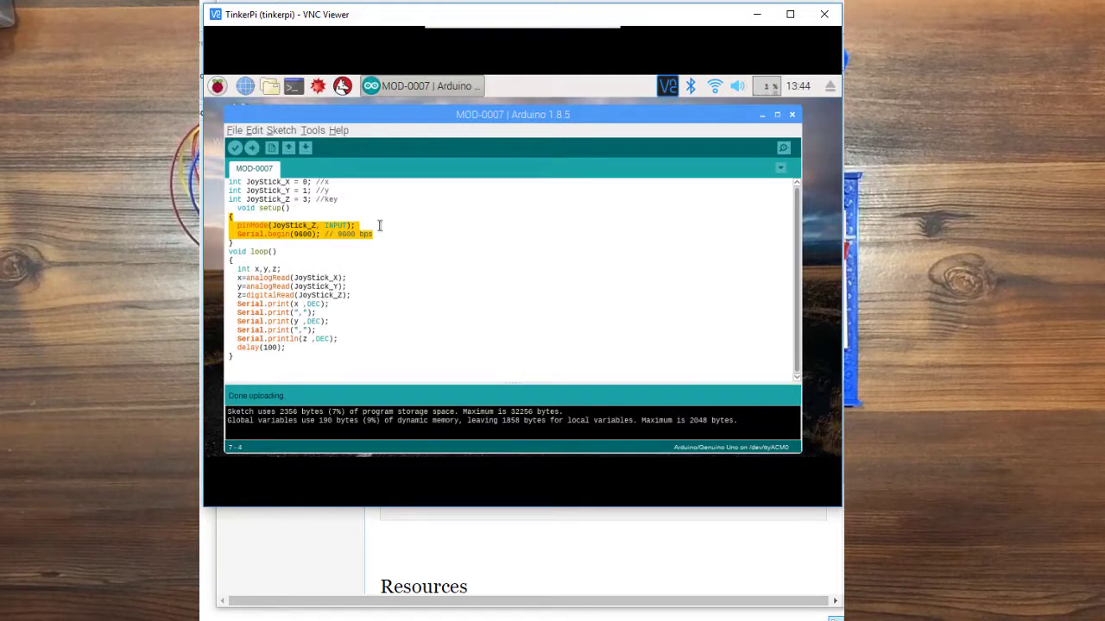
{"action": "left_click", "coordinate": [366, 224]}
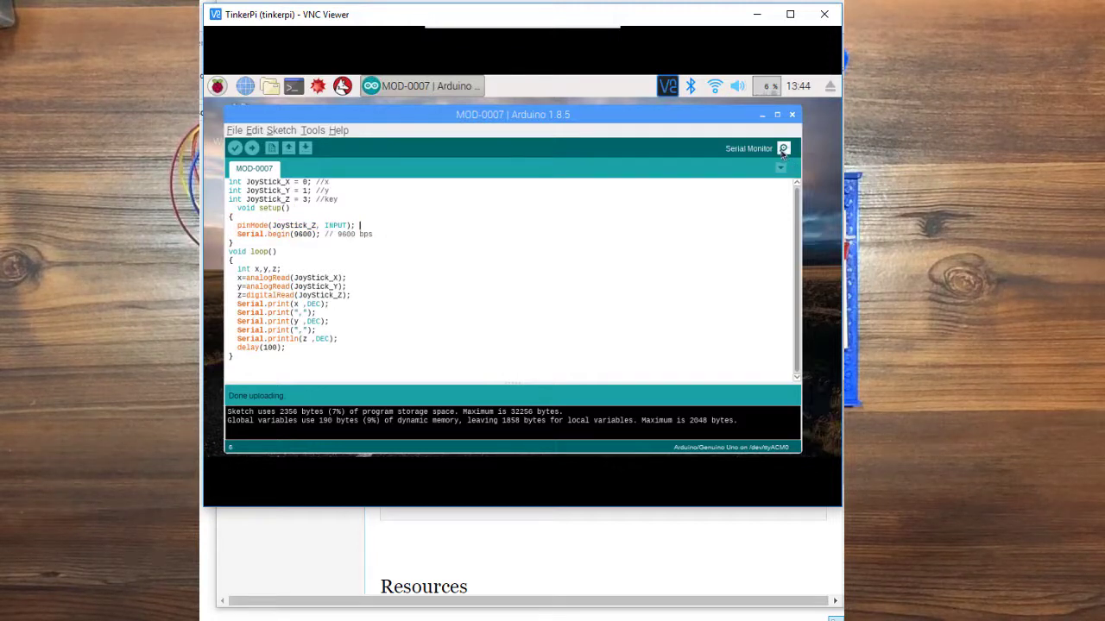
{"action": "left_click", "coordinate": [783, 149]}
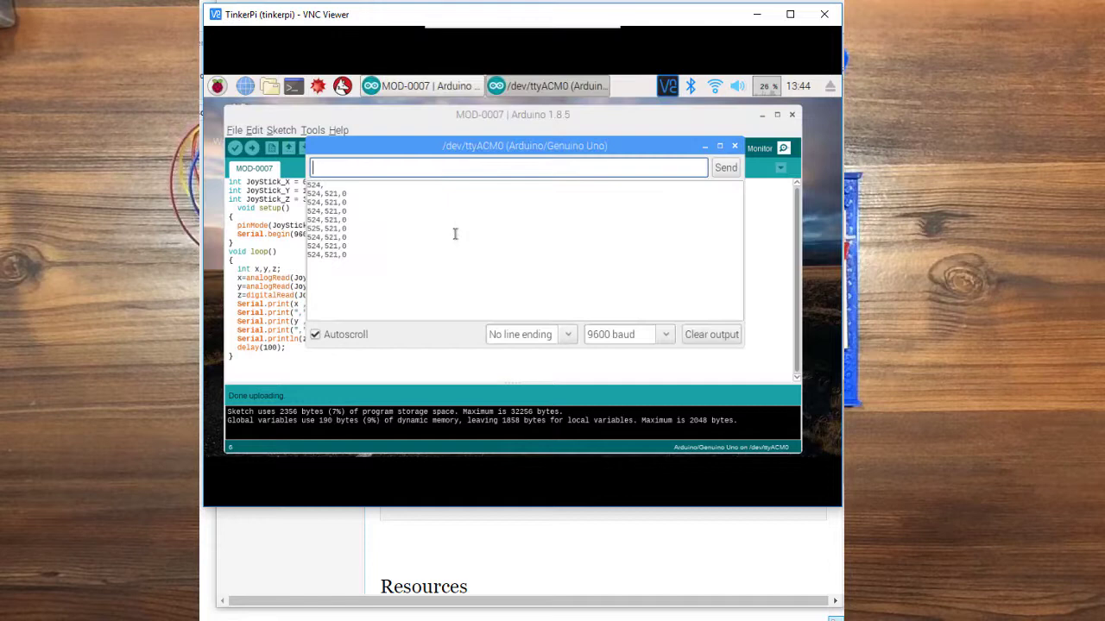